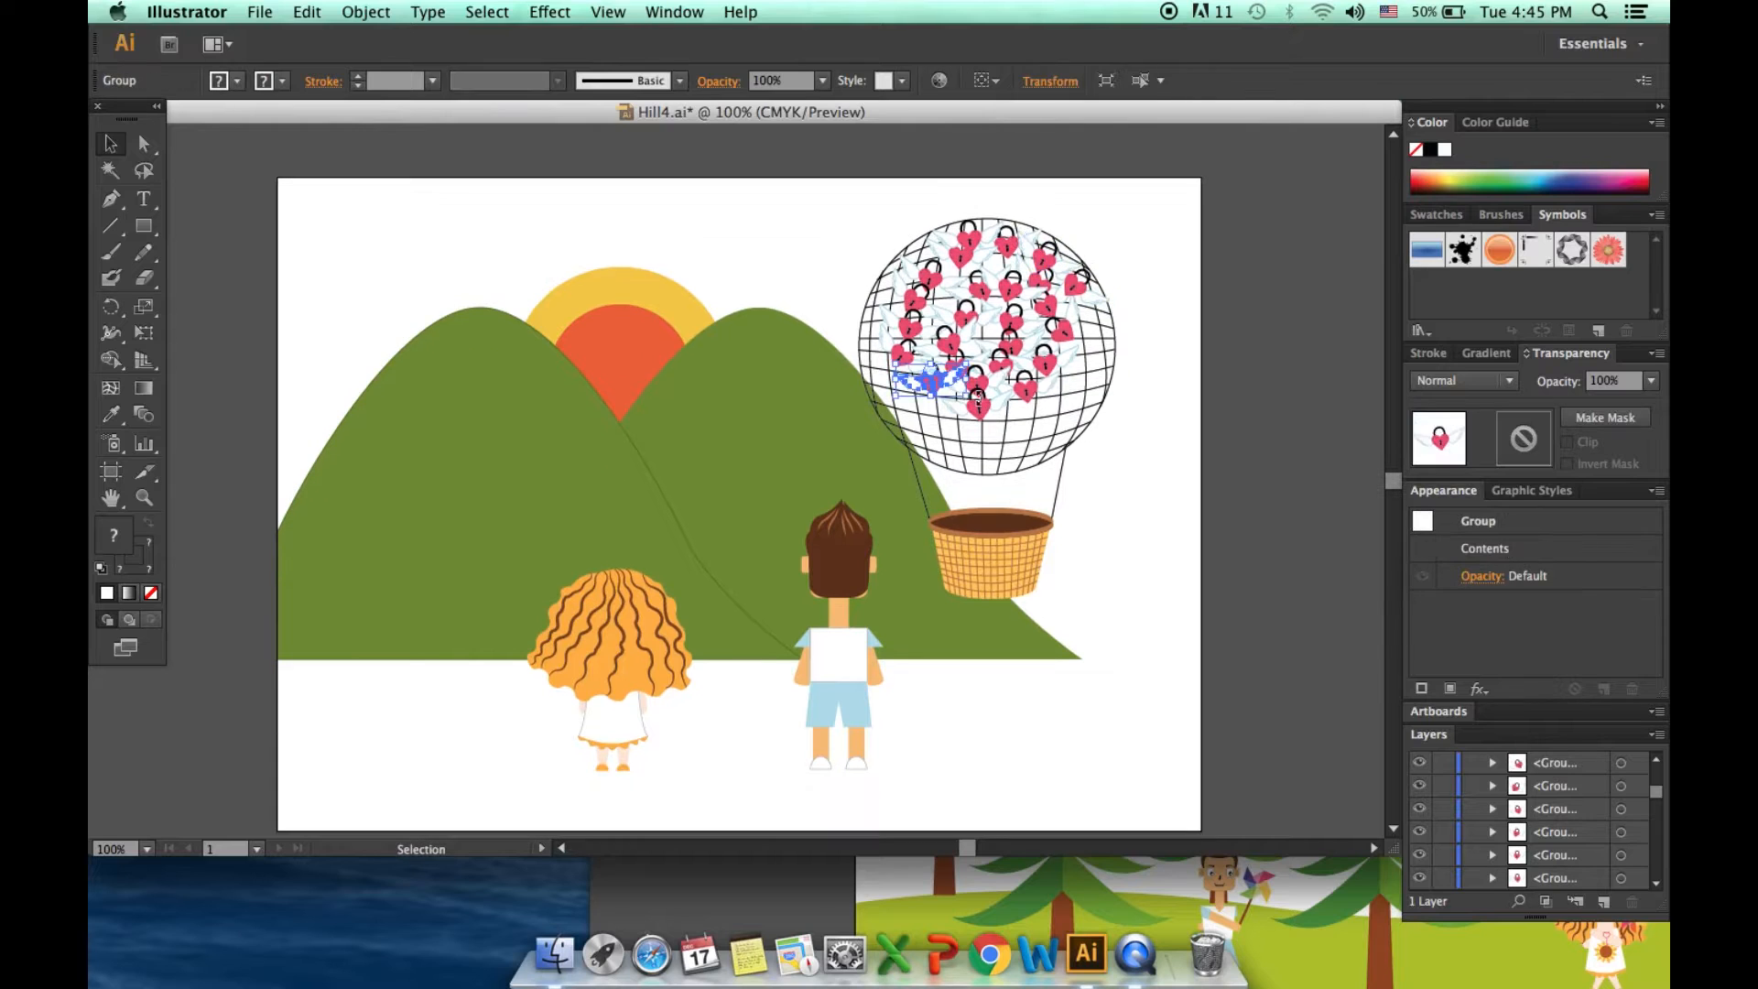
Step: Move a cluster of heart padlocks onto the top of the balloon net
{"action": "left_click_drag", "start_coordinate": [920, 381], "coordinate": [1088, 359]}
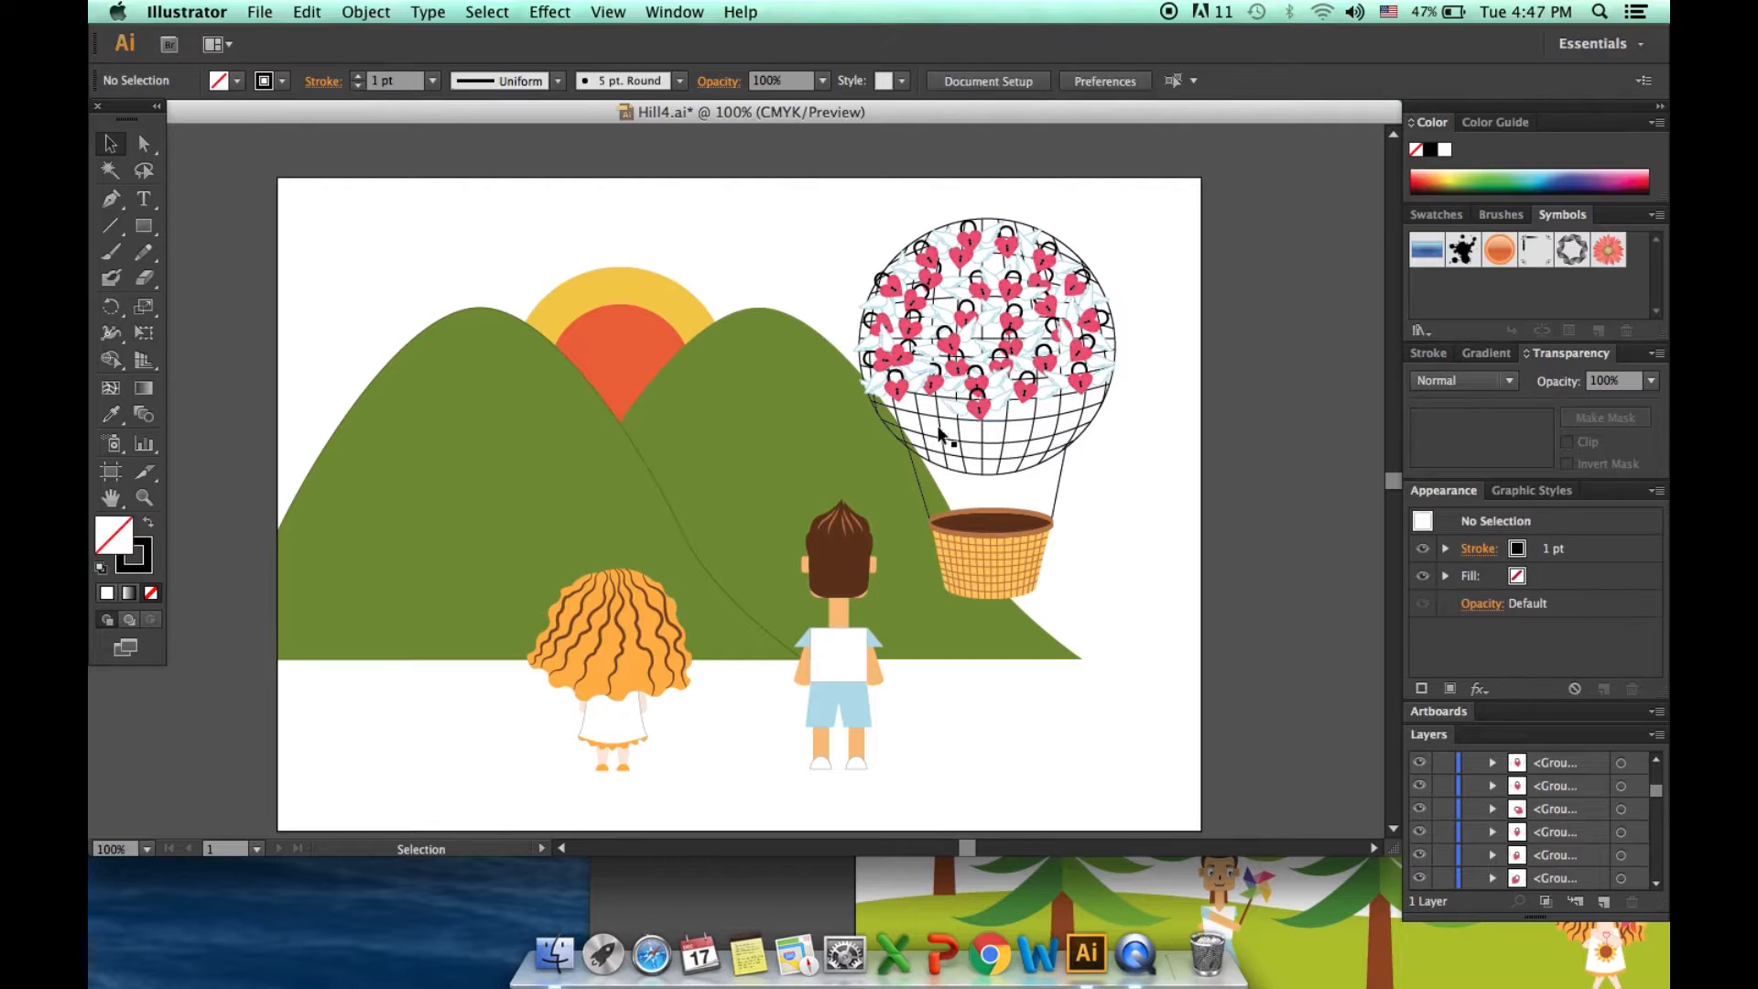
Step: Place more padlock clusters across the net and fit the scaled-down children into the basket
{"action": "left_click", "coordinate": [978, 407]}
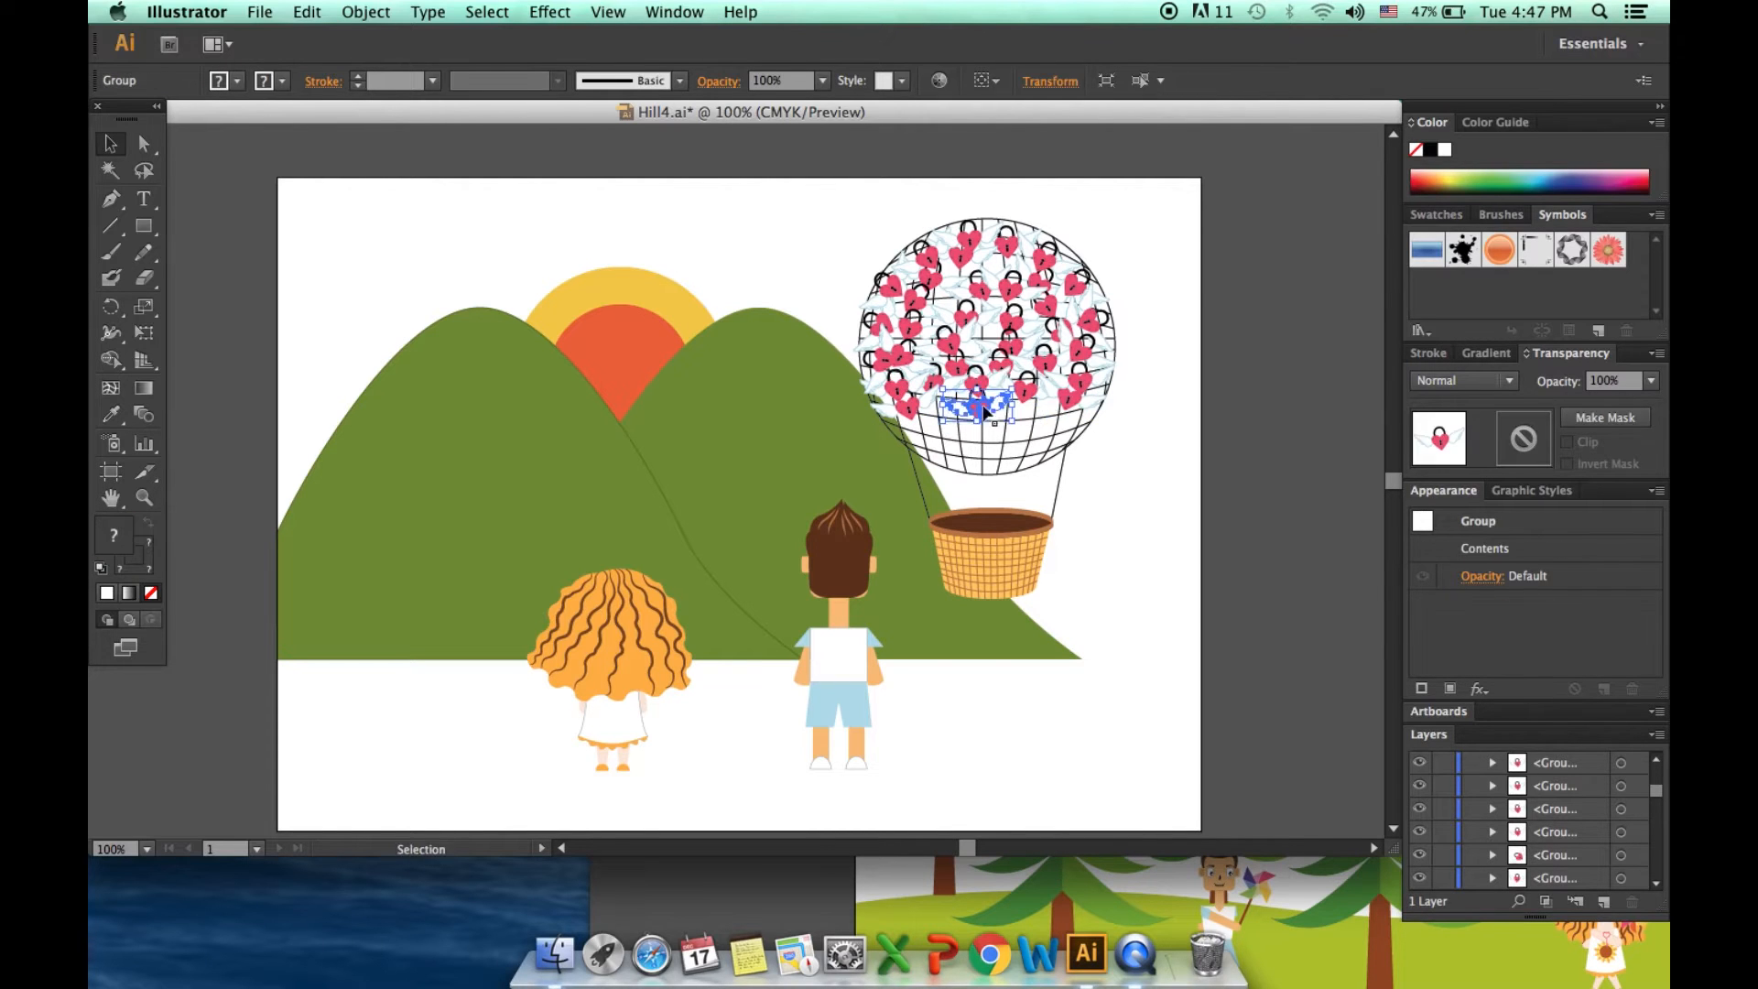
{"action": "left_click", "coordinate": [965, 454]}
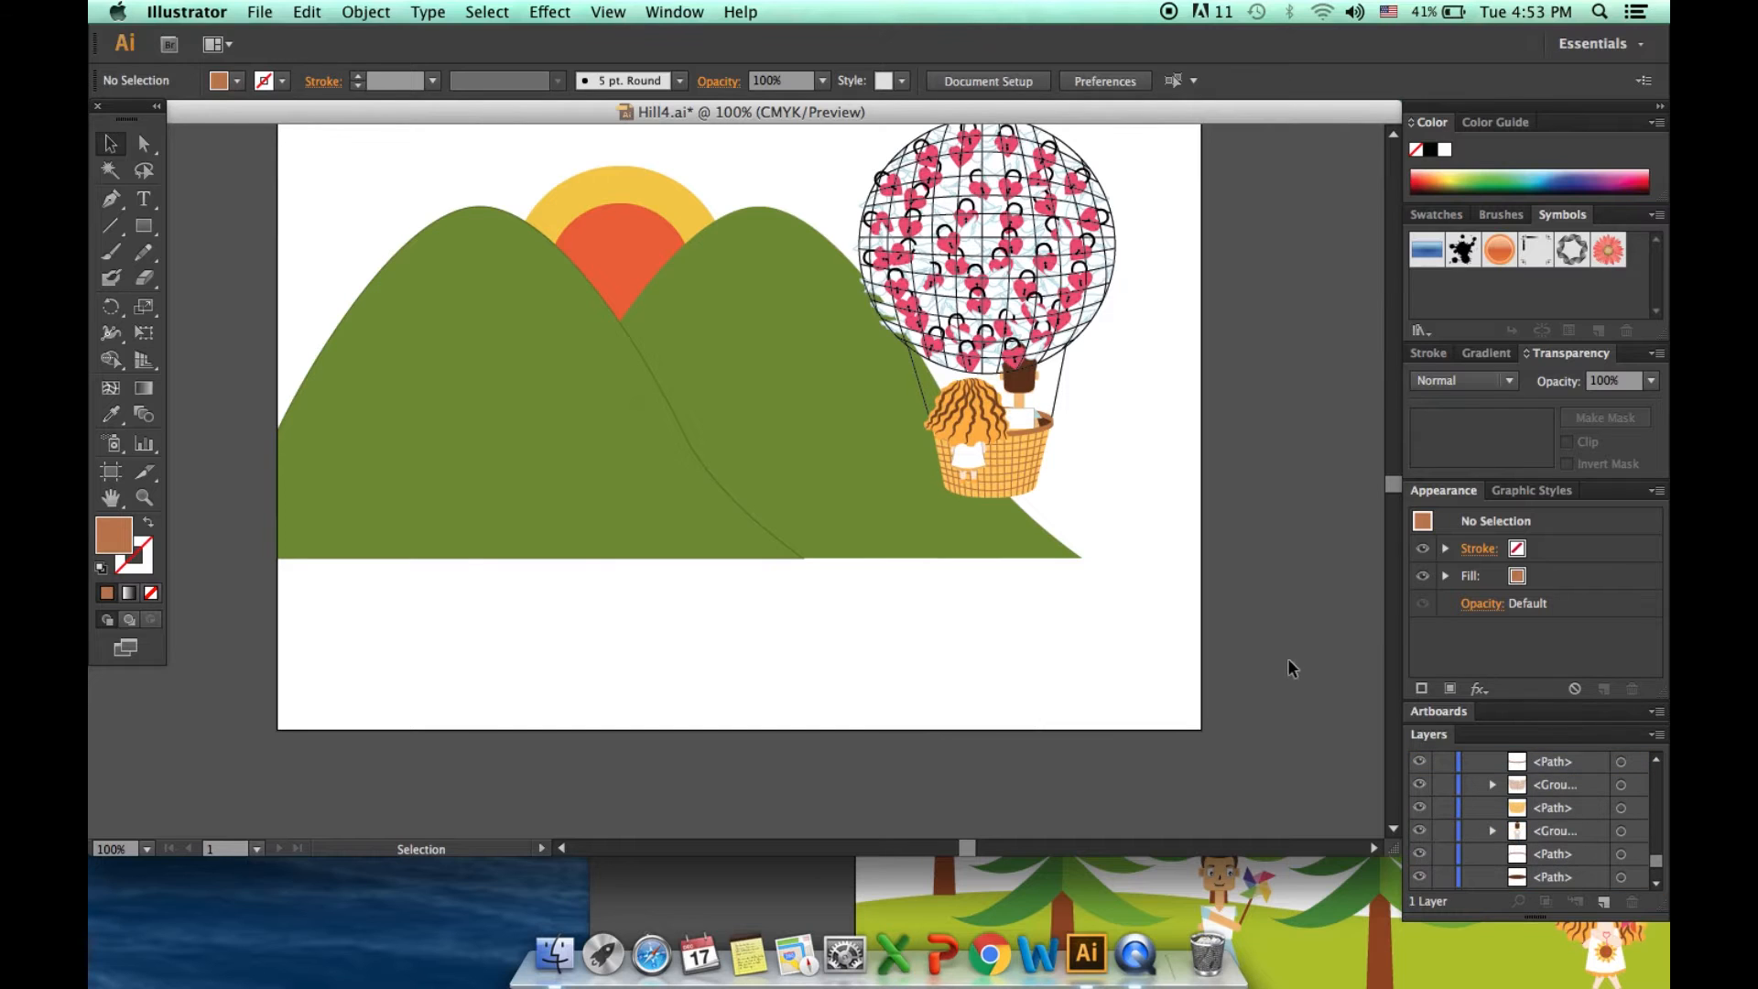
{"action": "left_click", "coordinate": [1015, 427]}
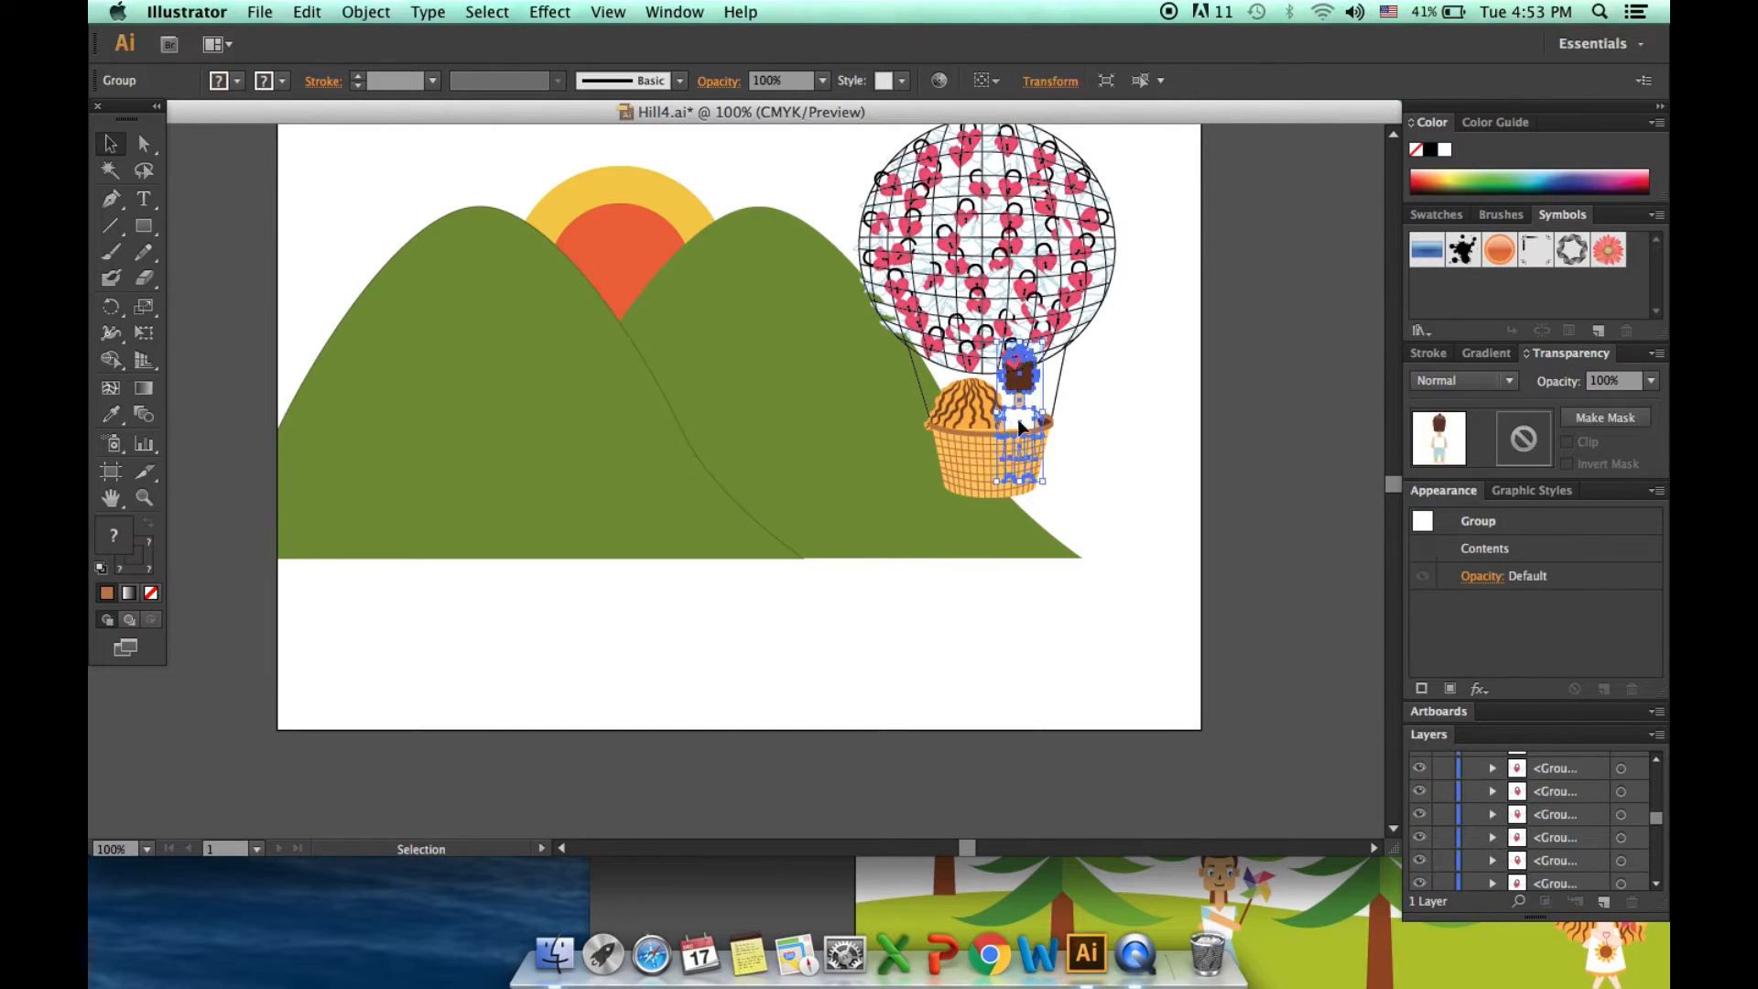